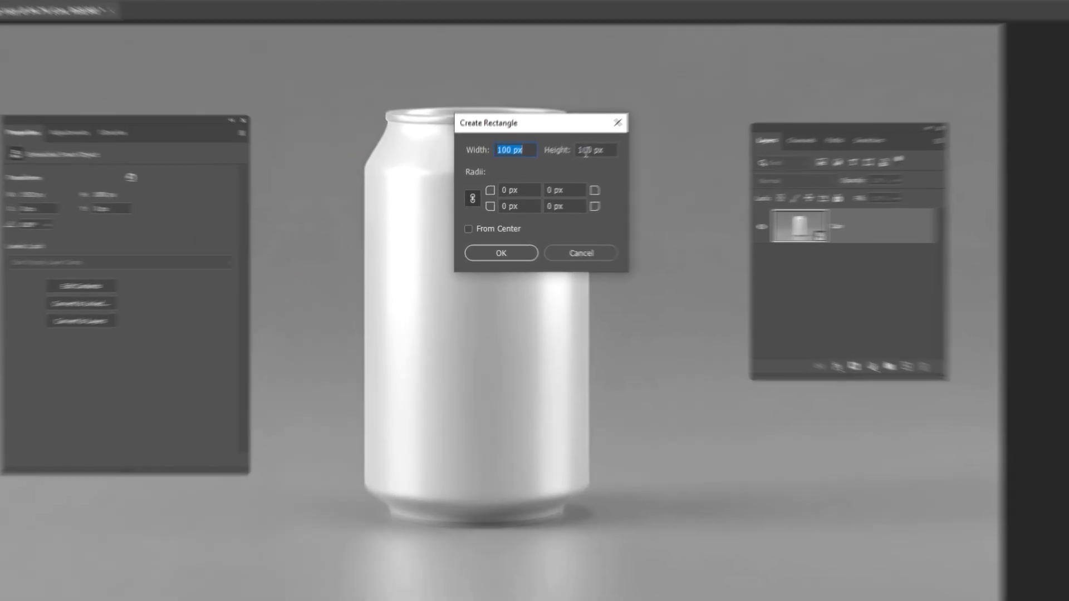
Create a 418×736 px rectangle over the can with red fill and no stroke
type("736")
type("418")
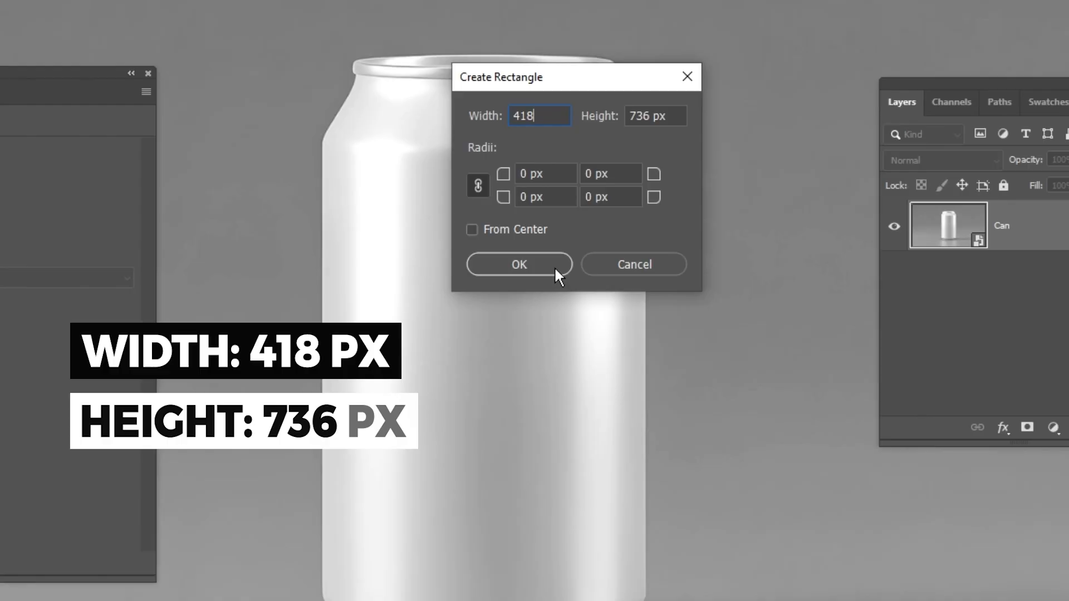
left_click(518, 264)
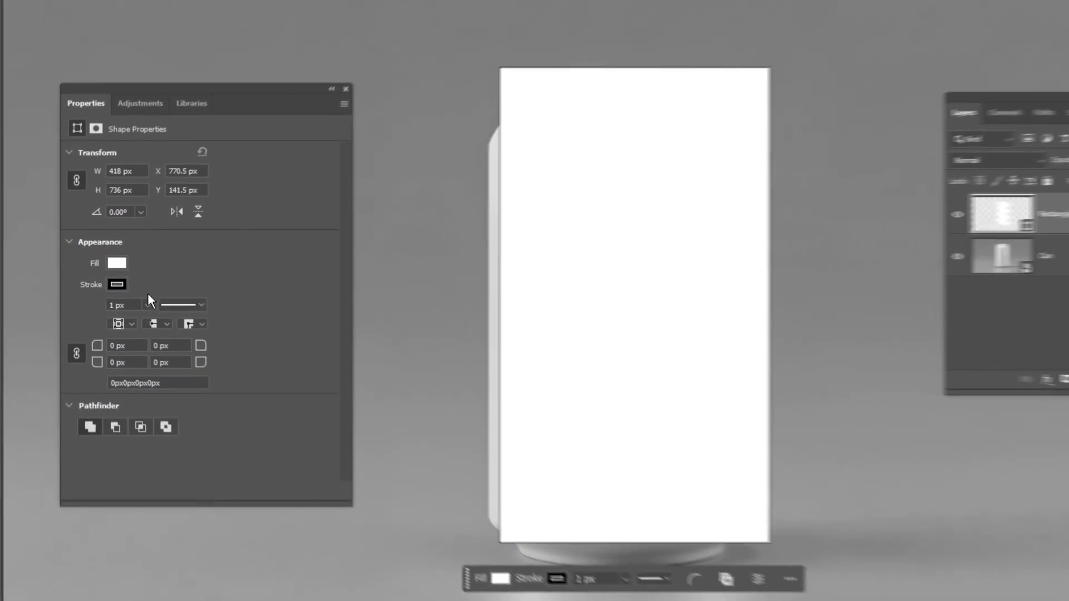
left_click(117, 284)
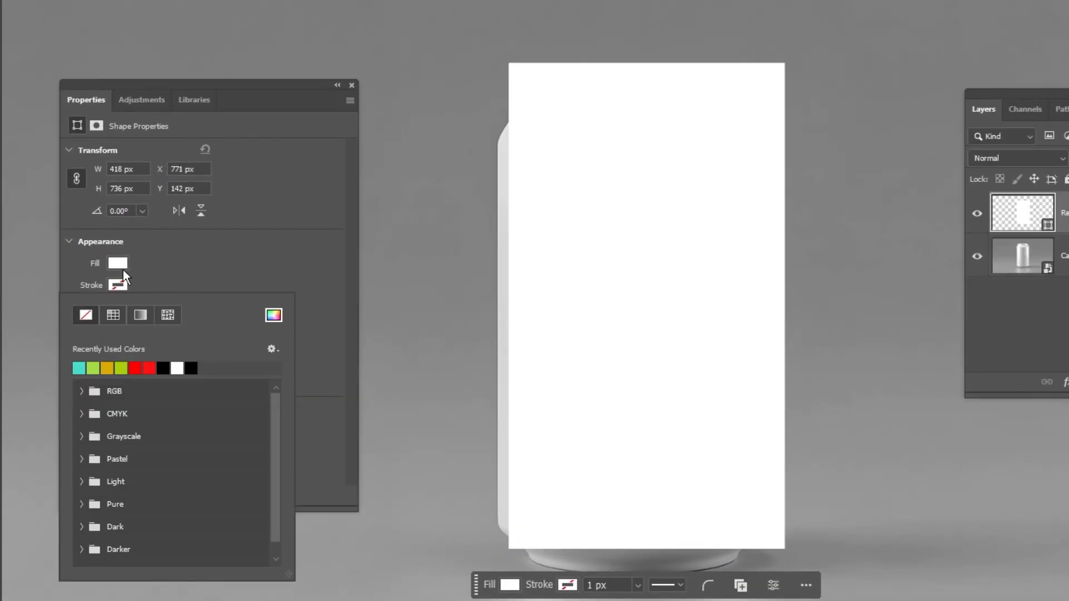
left_click(136, 368)
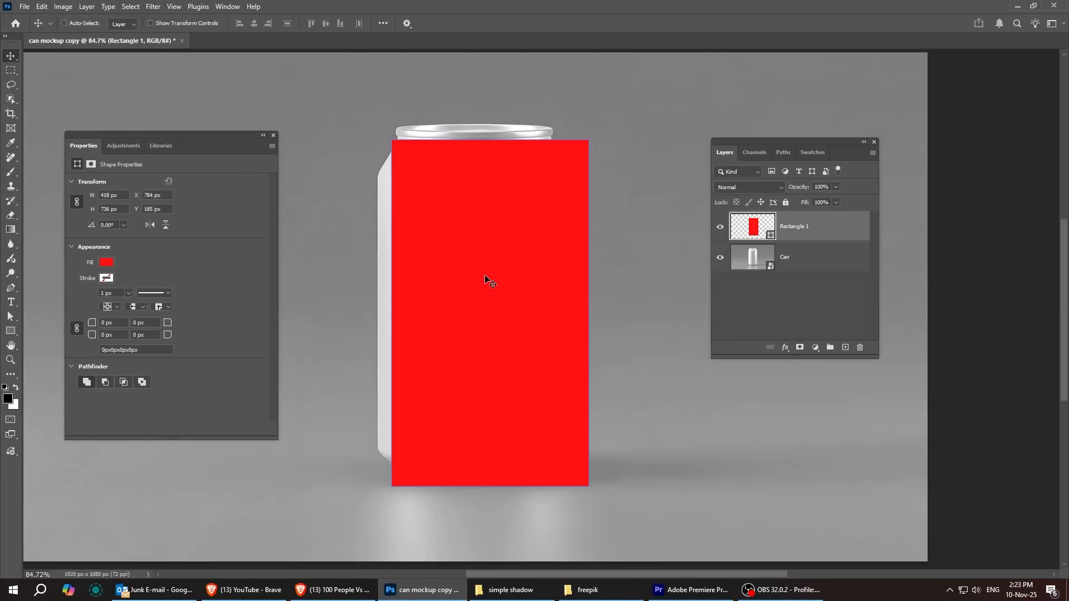
Lower the red rectangle's fill to 54% and scale it to cover the can body
key("ctrl+t")
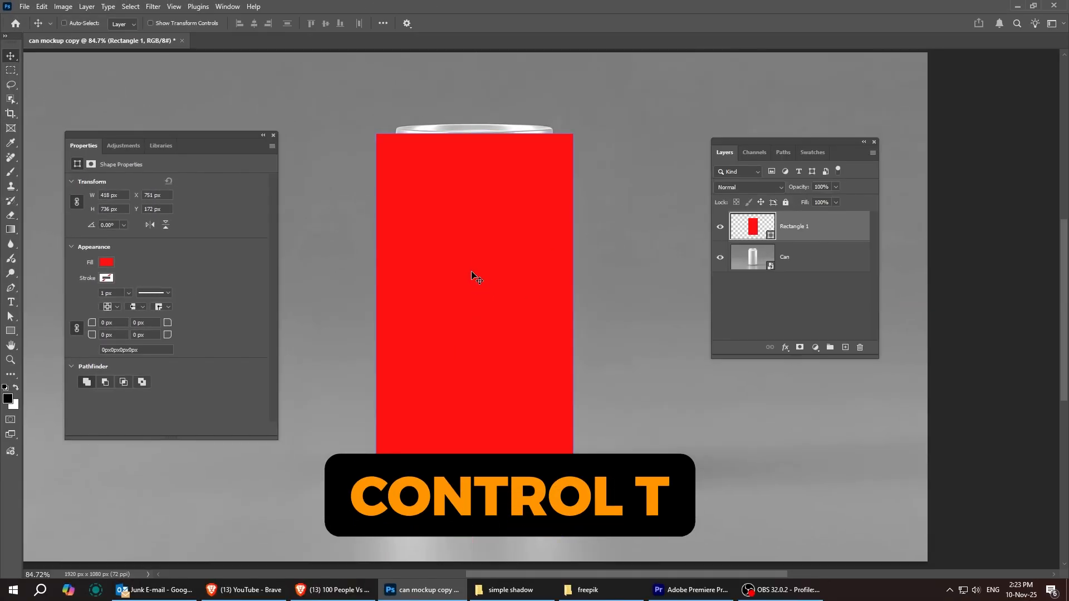
key("ctrl+t")
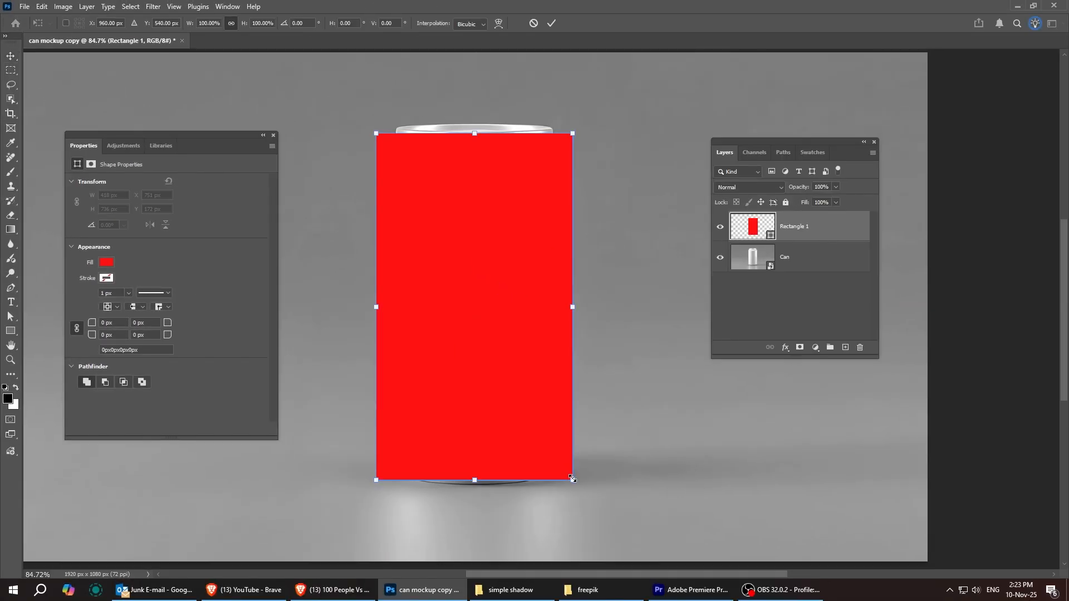
left_click_drag(573, 479, 605, 508)
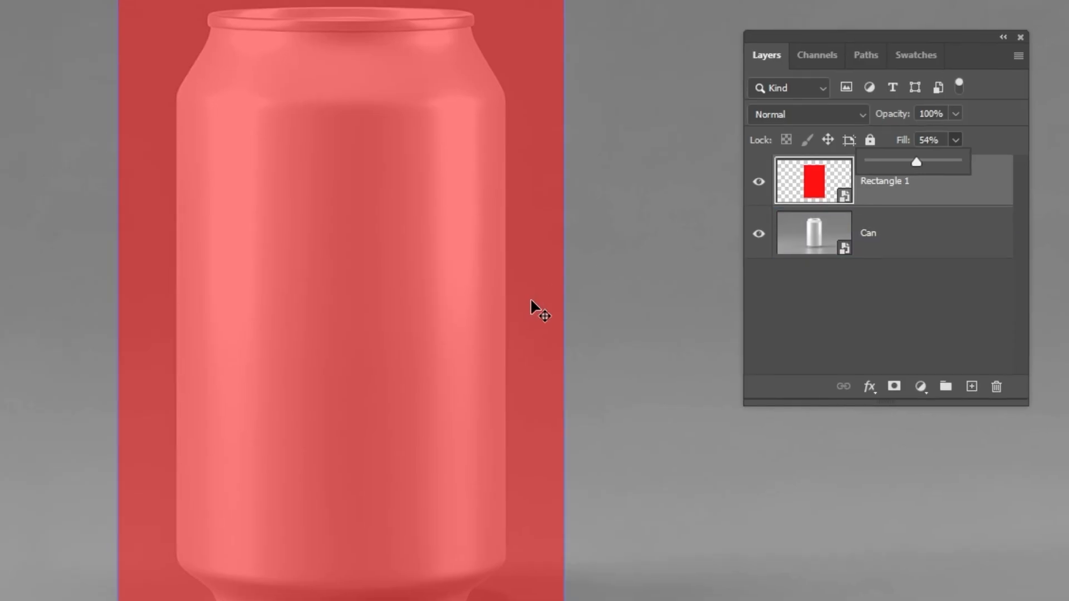
key("ctrl+t")
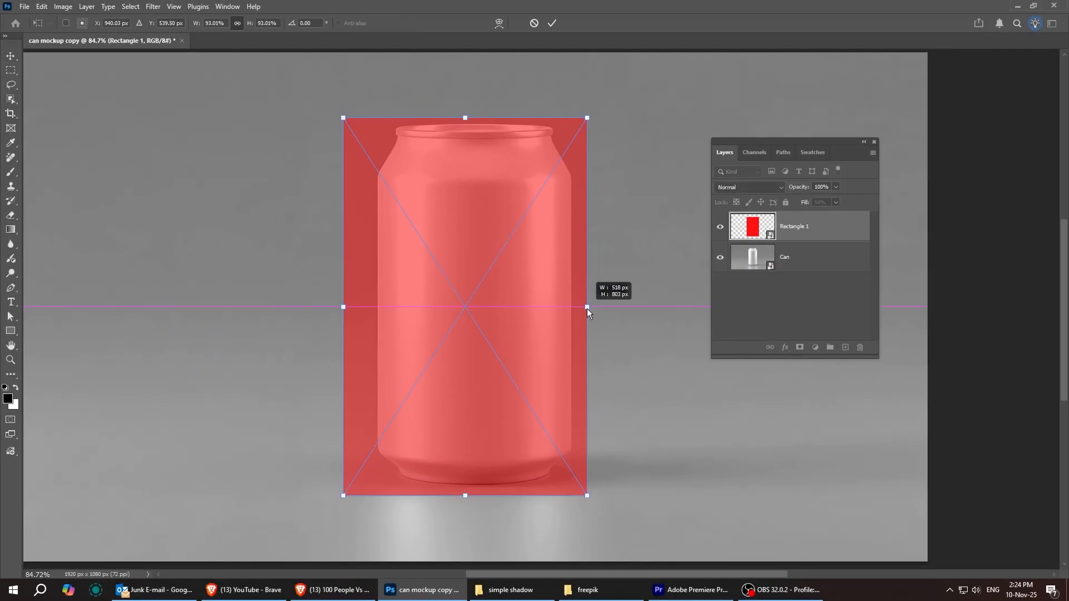
left_click_drag(586, 306, 590, 306)
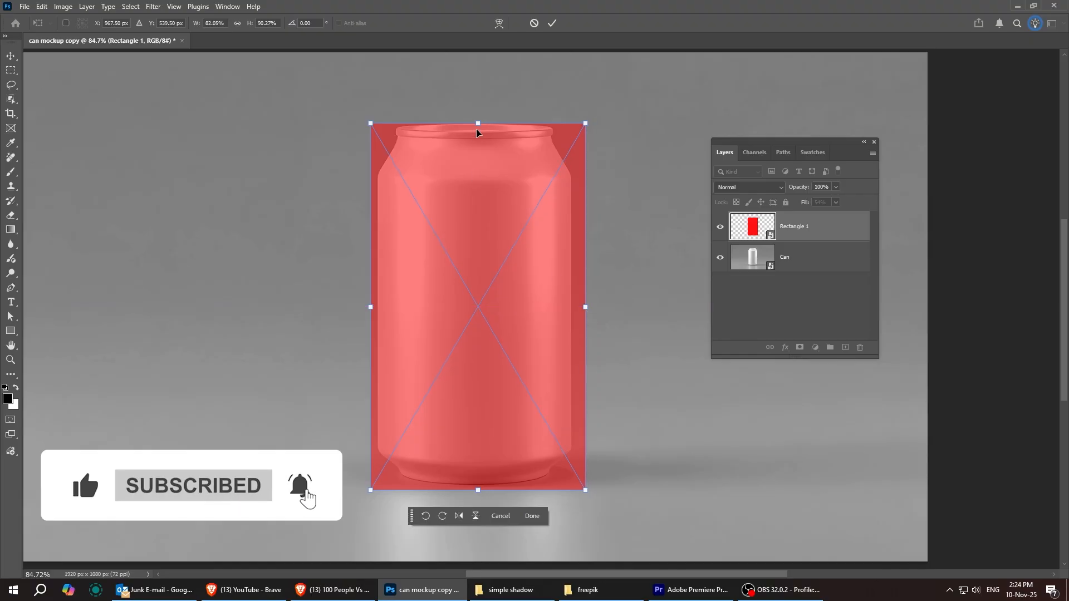
left_click_drag(477, 125, 477, 110)
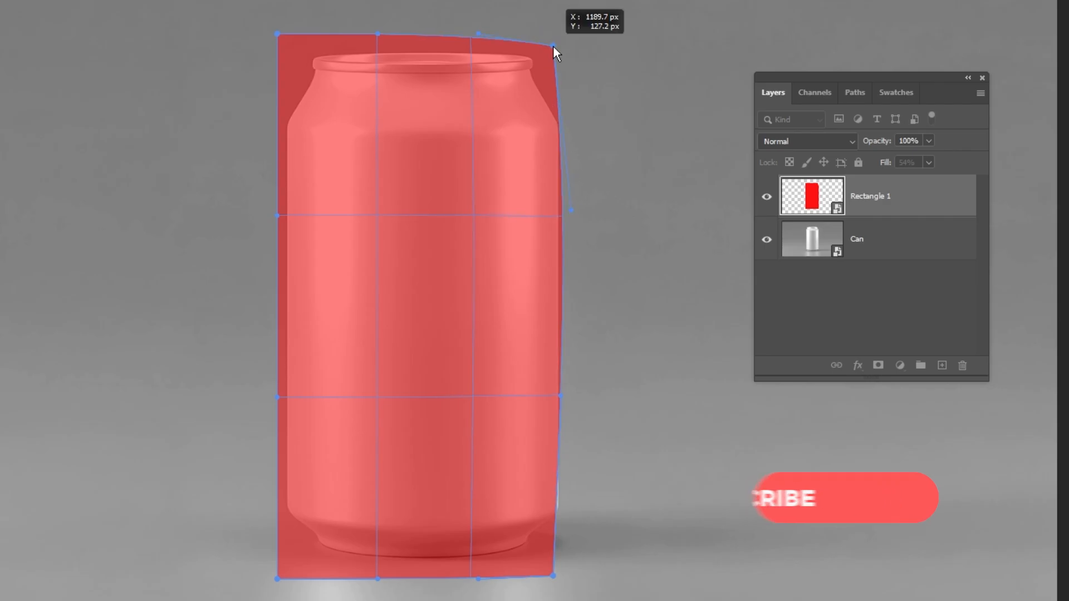
Warp the rectangle's top and bottom edges into curves, then restore its fill to 100%
left_click_drag(553, 54, 559, 549)
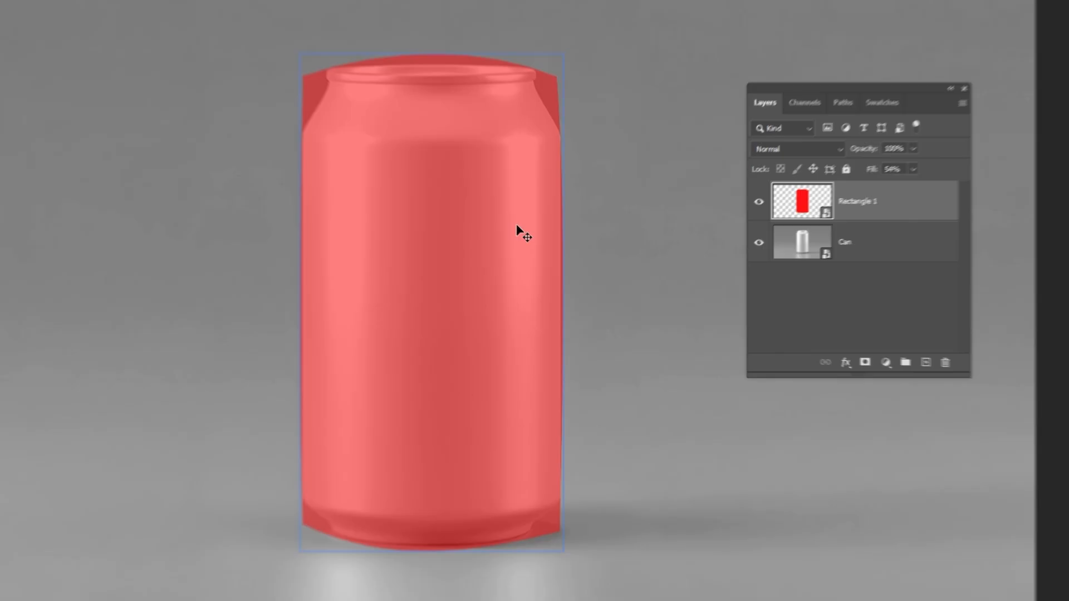
left_click(928, 163)
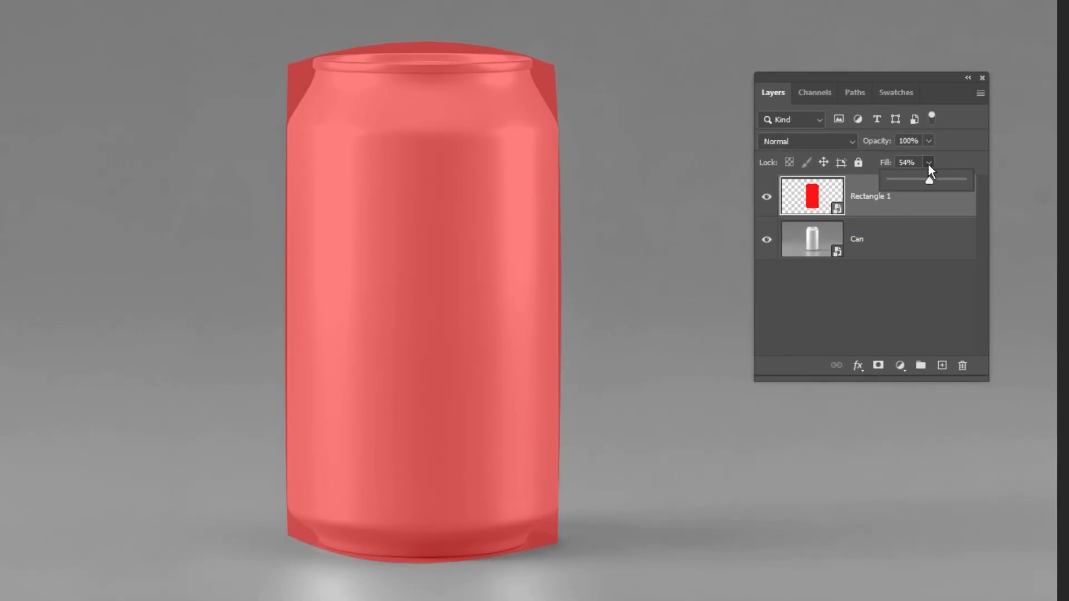
left_click_drag(914, 179, 964, 179)
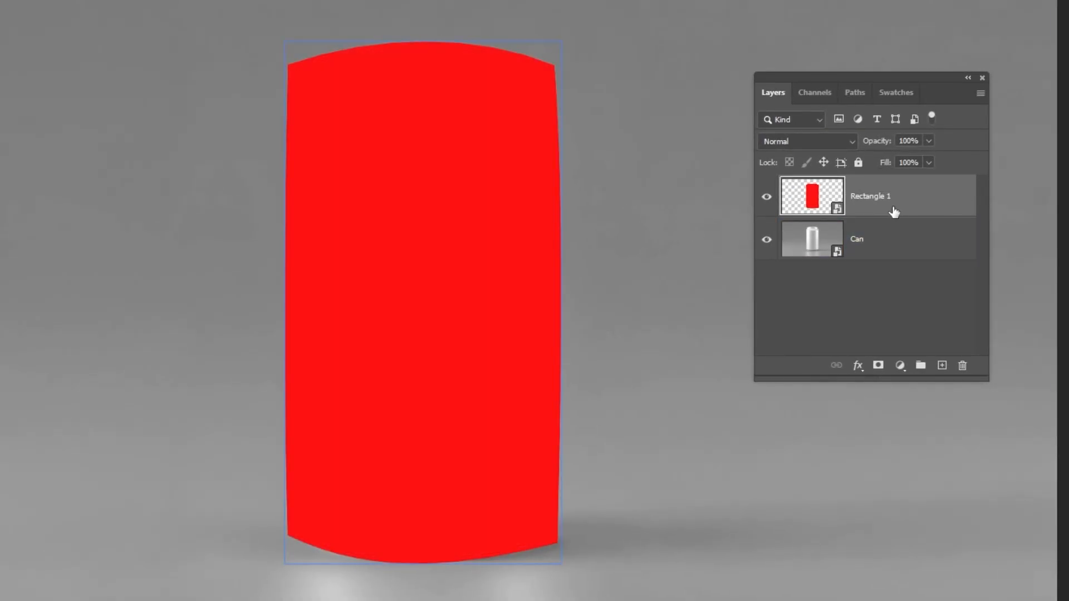
left_click(766, 196)
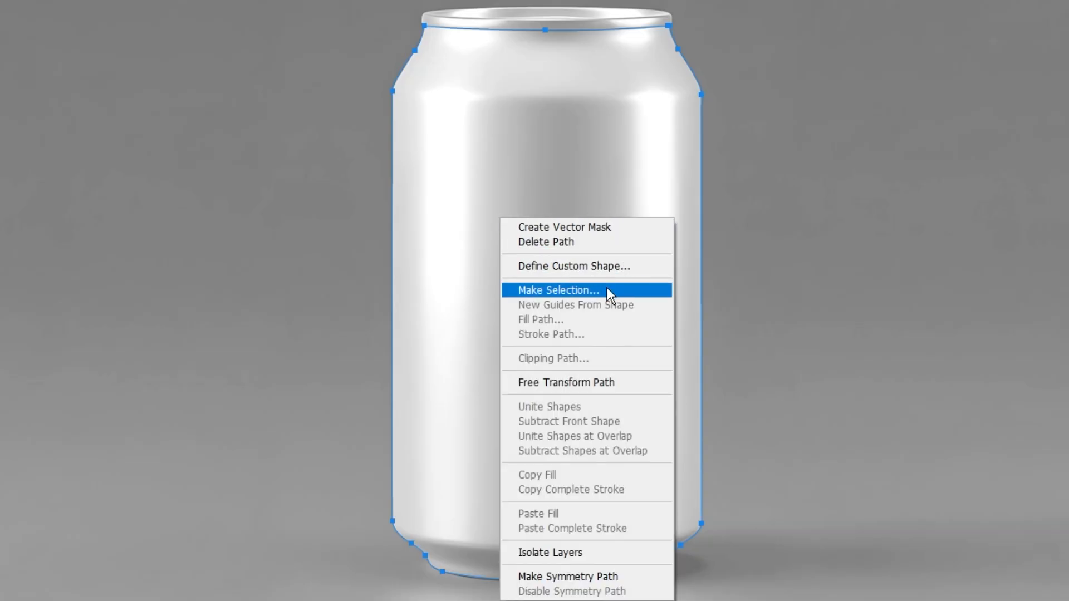
Convert the traced can outline path into a selection with 0 px feather radius
left_click(558, 290)
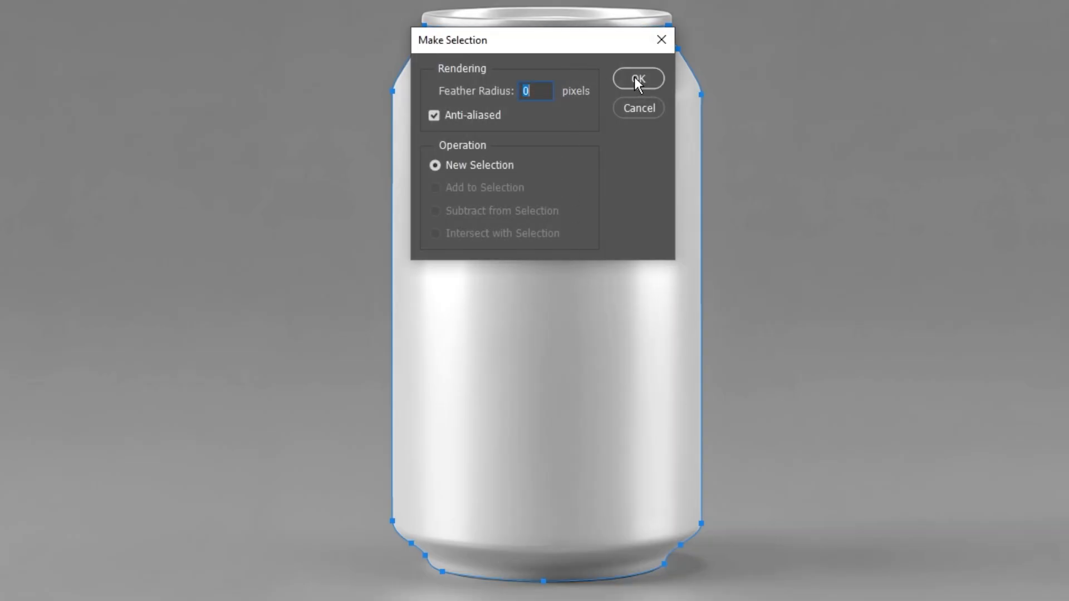
left_click(637, 79)
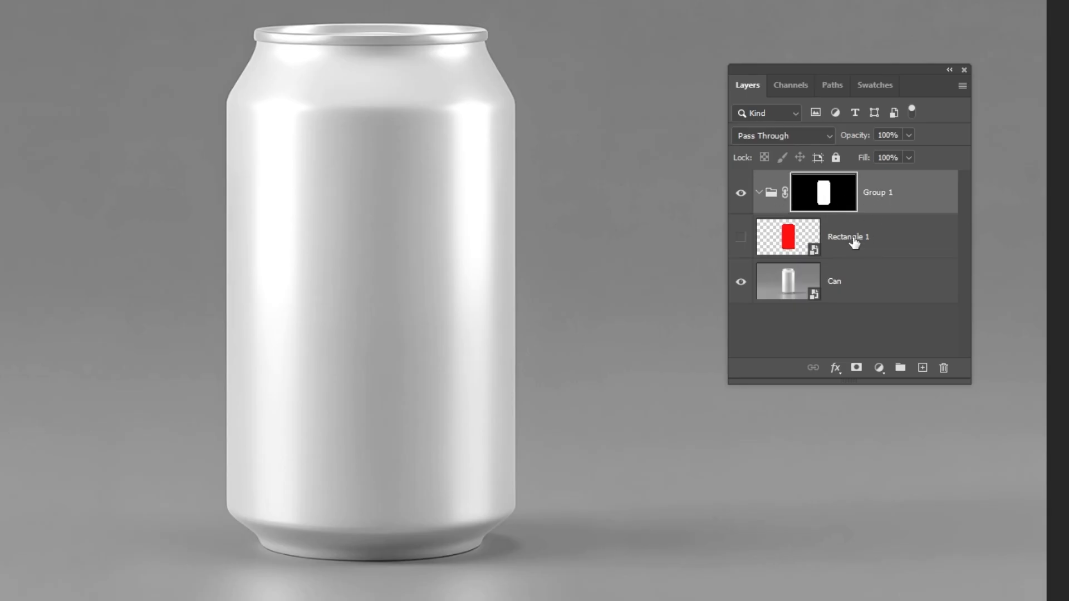
Unhide the Rectangle 1 layer and open its smart object contents
left_click(741, 237)
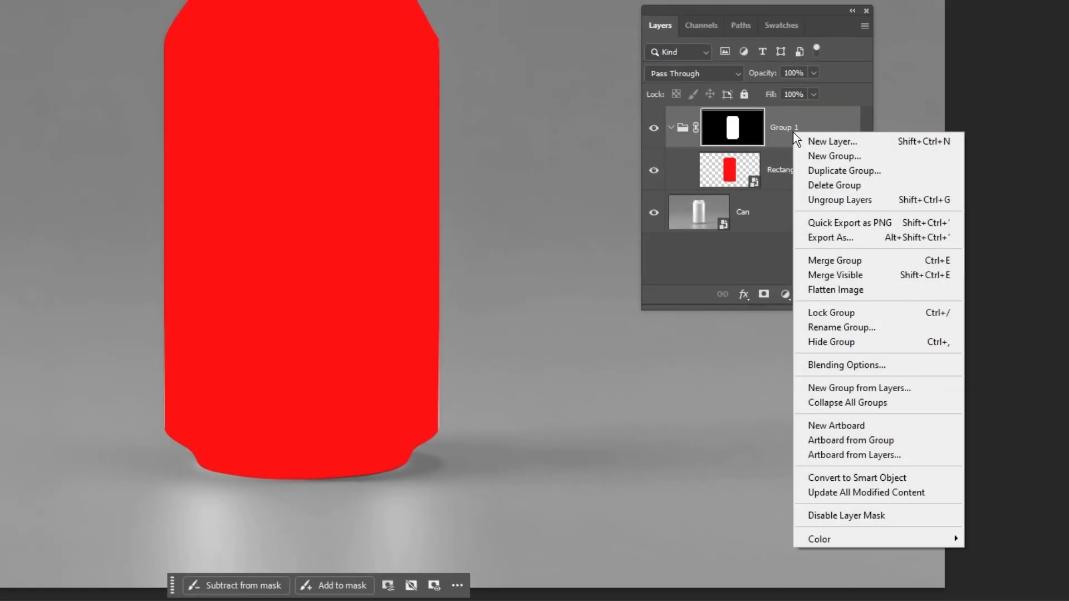
mouse_move(819, 538)
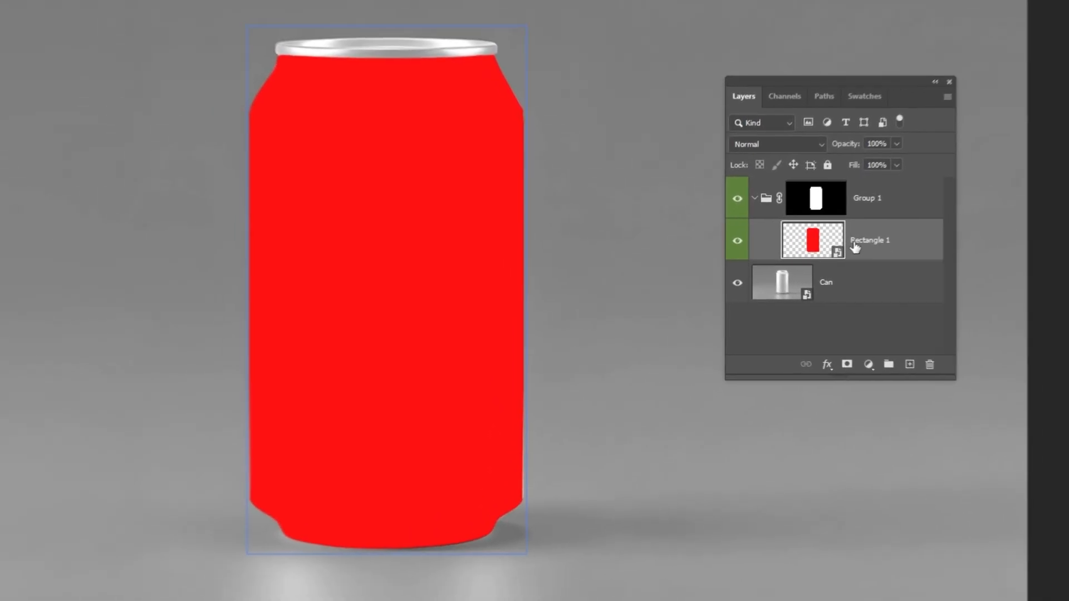
double_click(813, 239)
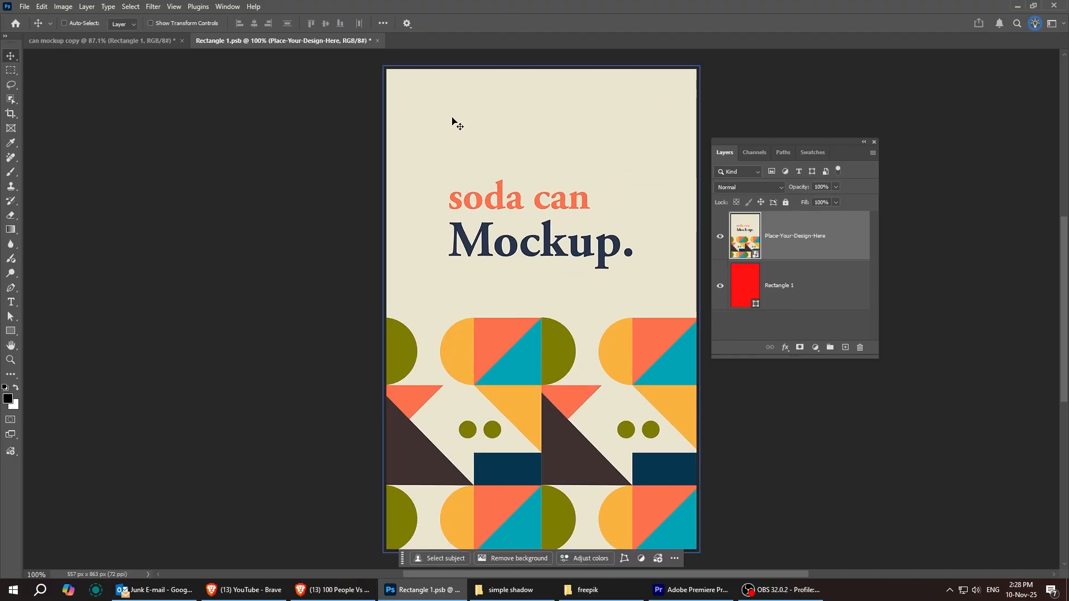
Place the geometric soda can Mockup design into Rectangle 1.psb and return to the mockup
left_click(24, 6)
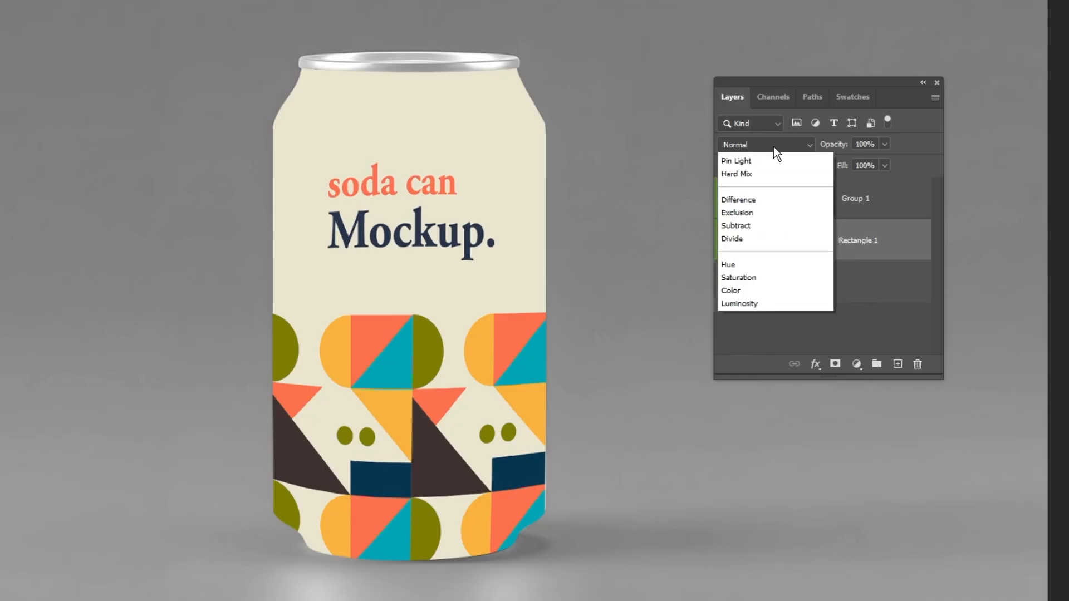
Set the Rectangle 1 layer's blend mode to Linear Burn
left_click(741, 236)
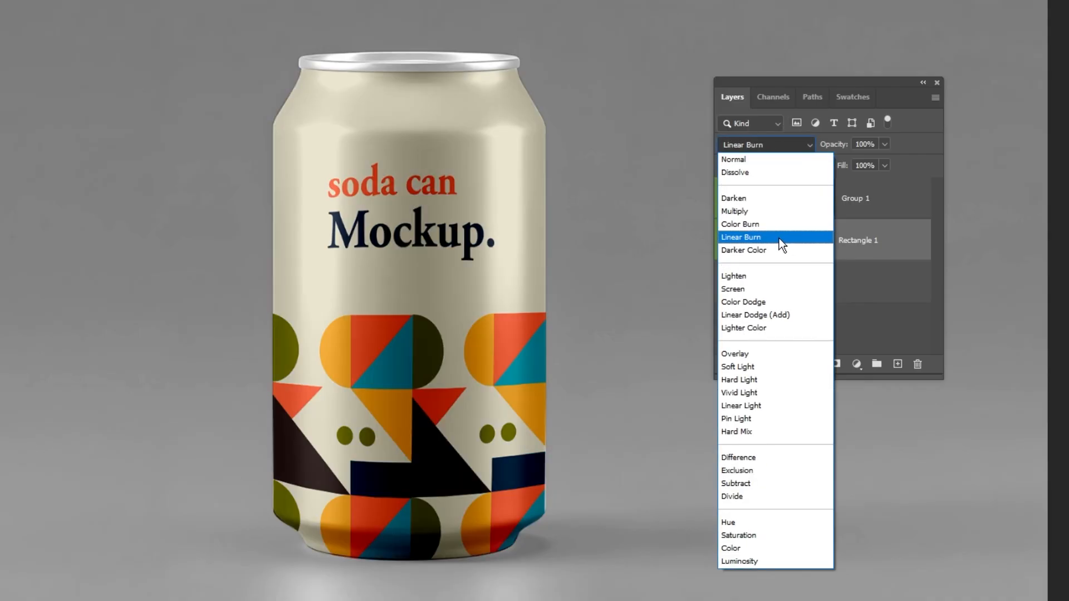
left_click(733, 159)
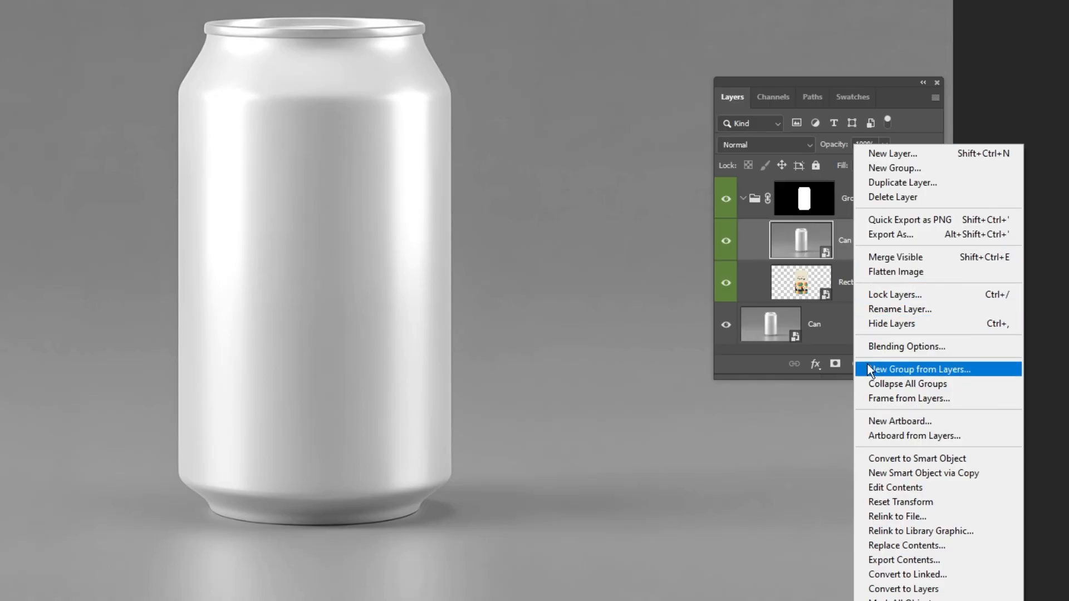
Select the Can copy layer above Rectangle 1 in Group 1 and bring up the Filter menu
left_click(920, 369)
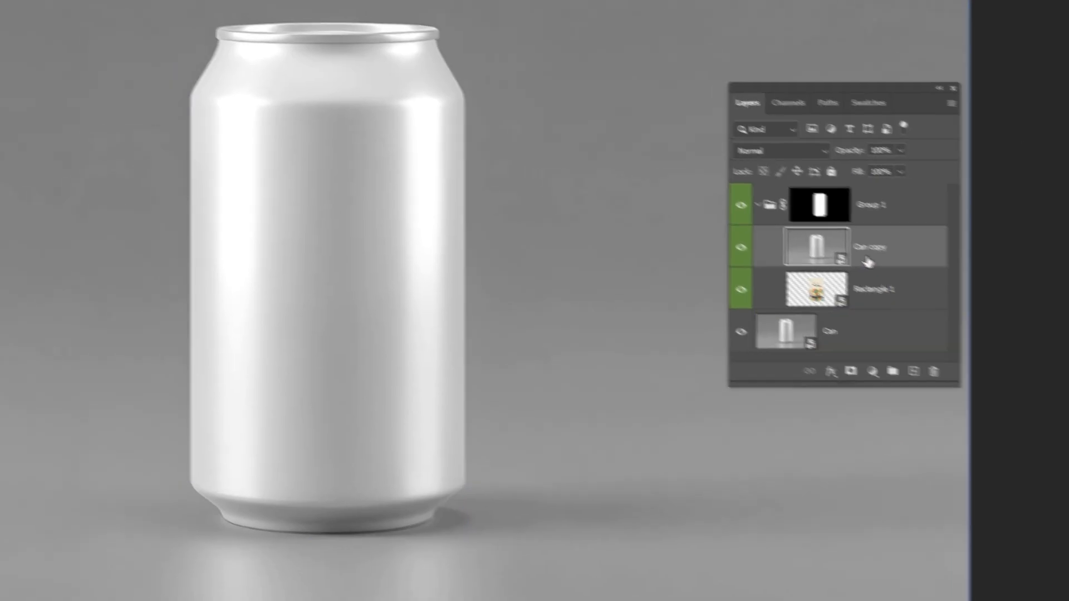
left_click(218, 12)
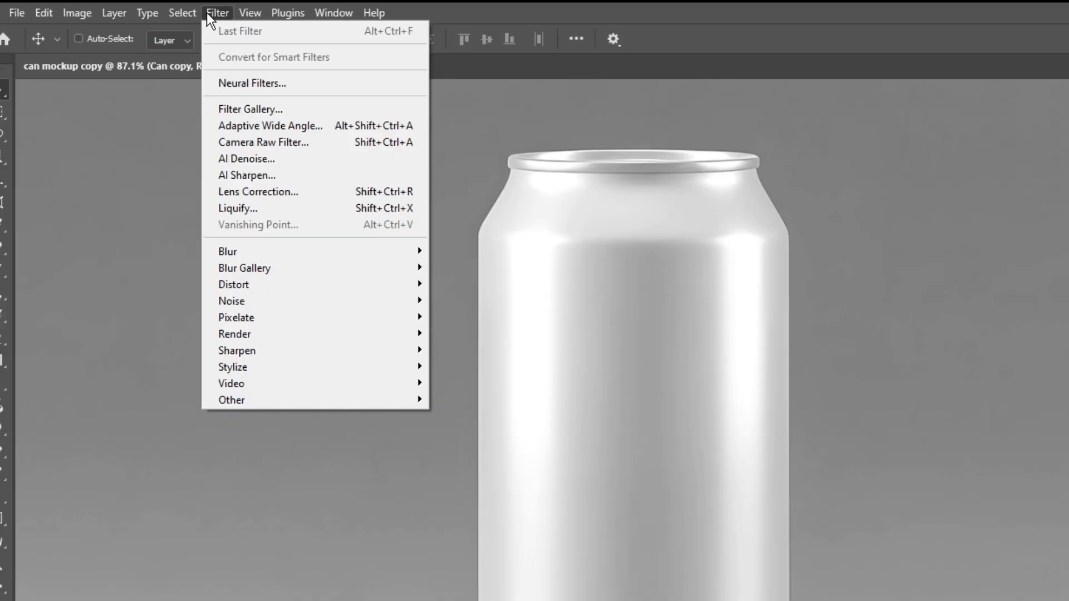
mouse_move(263, 142)
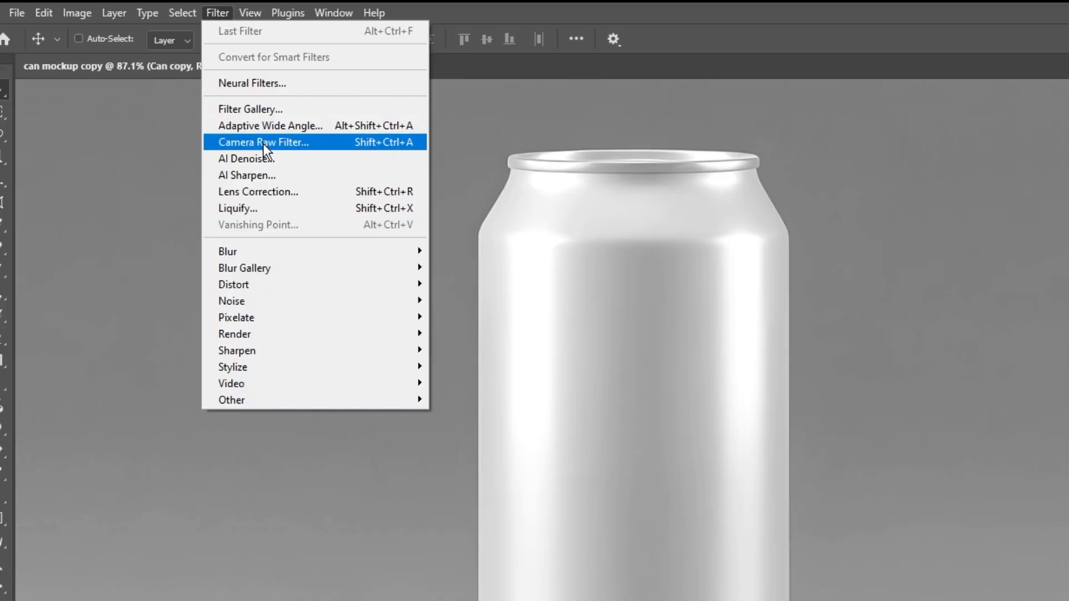
Apply a Camera Raw Filter to Can copy with Exposure -3.35 and Whites +49
left_click(264, 142)
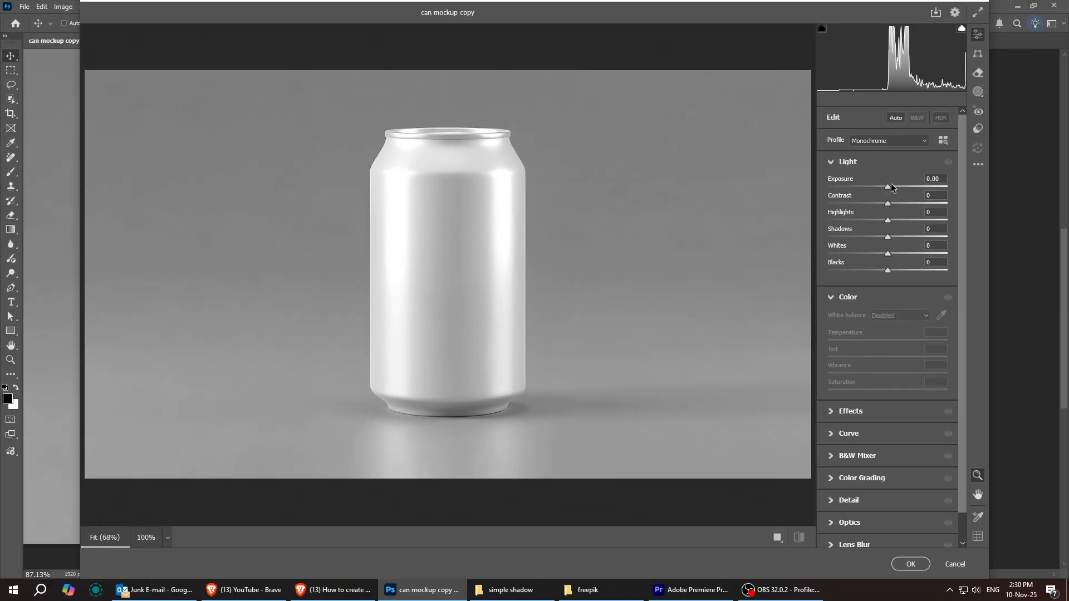
left_click_drag(888, 187, 848, 187)
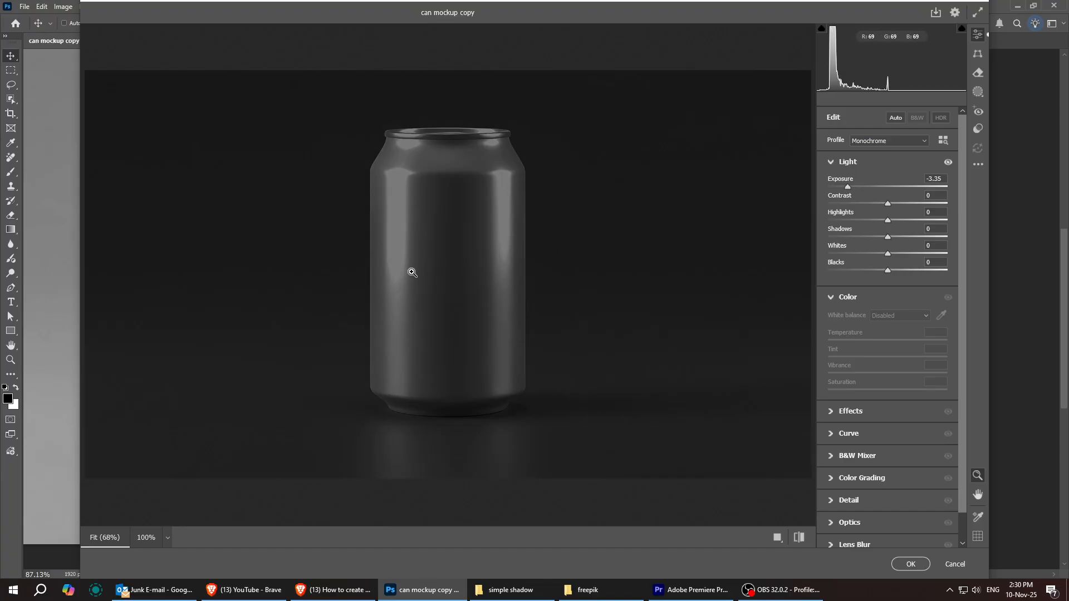
left_click_drag(887, 252, 899, 253)
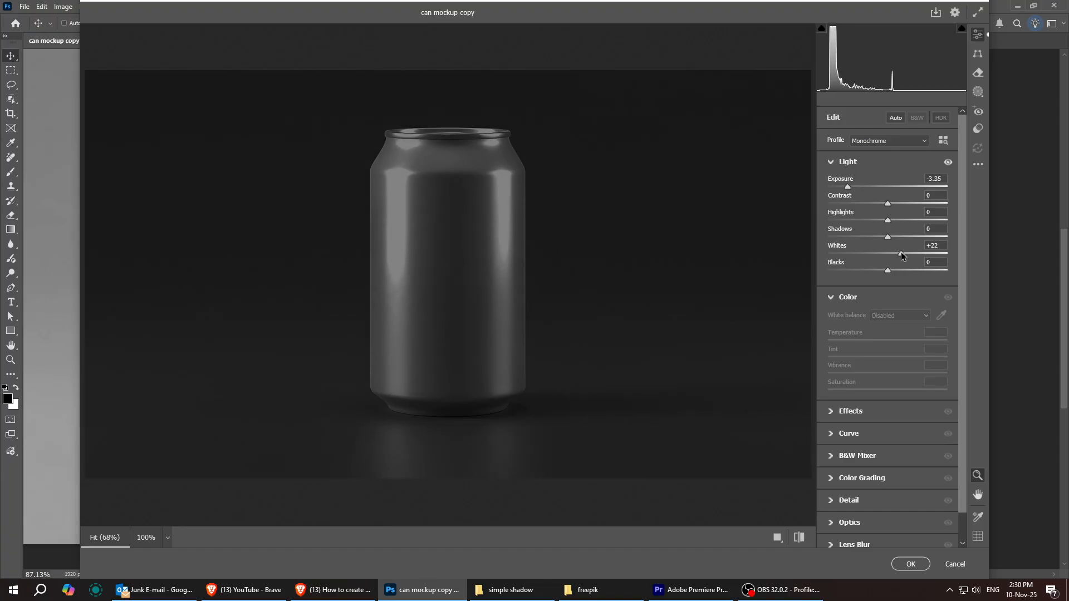
left_click_drag(887, 253, 935, 253)
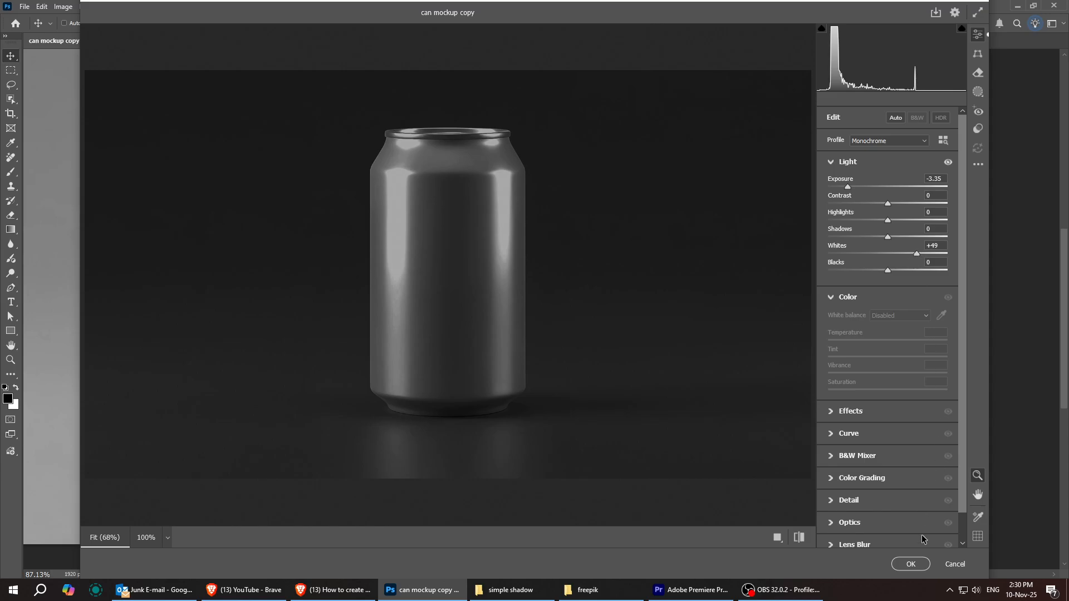
left_click(911, 564)
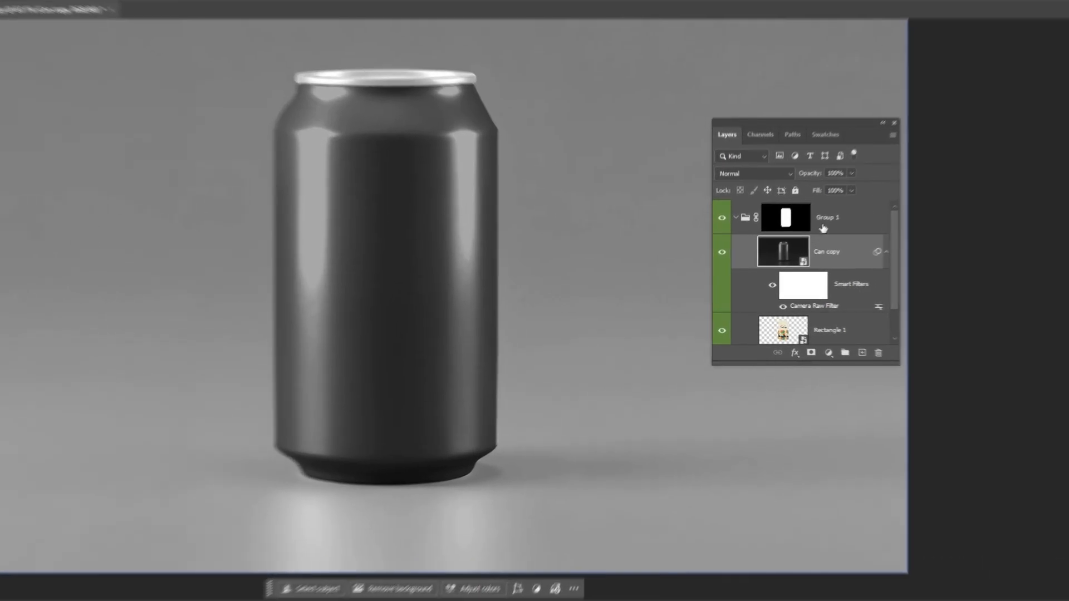
Set Can copy to Screen blend mode and lower its fill to 82%
left_click(763, 143)
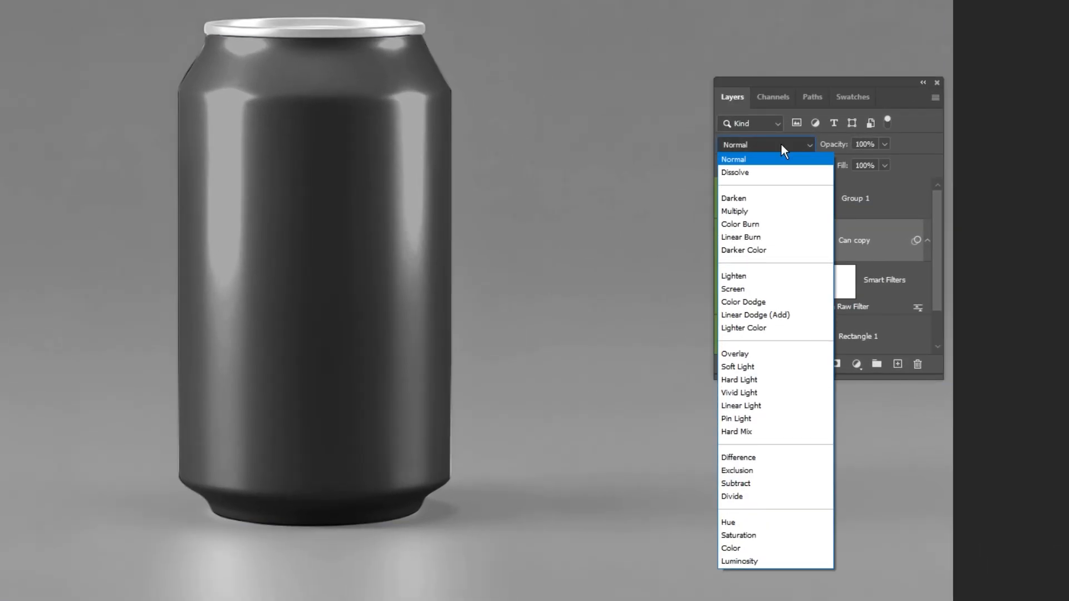
left_click(732, 288)
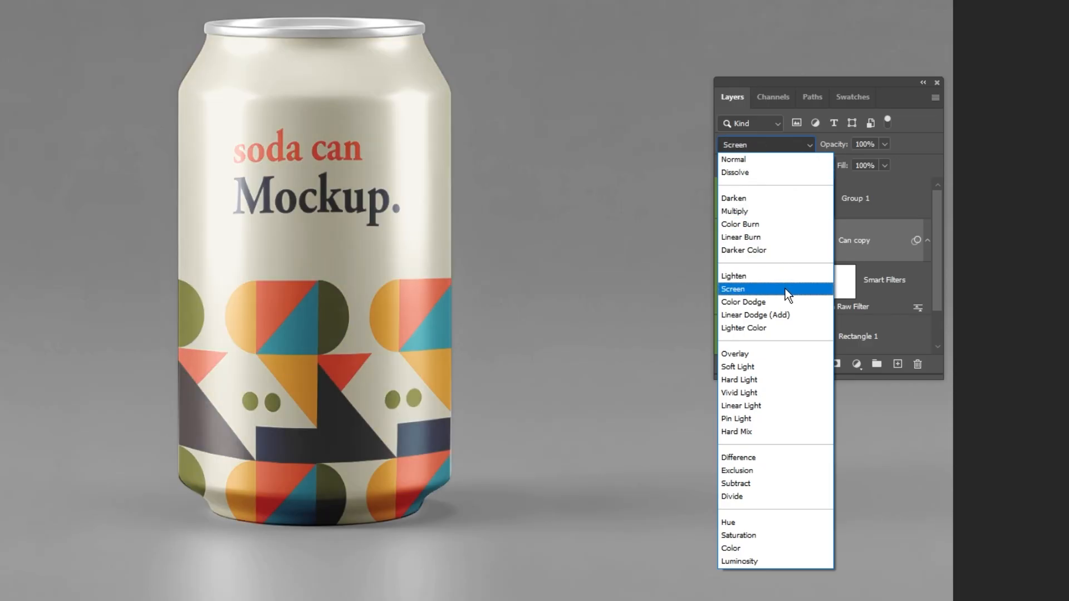
left_click(733, 289)
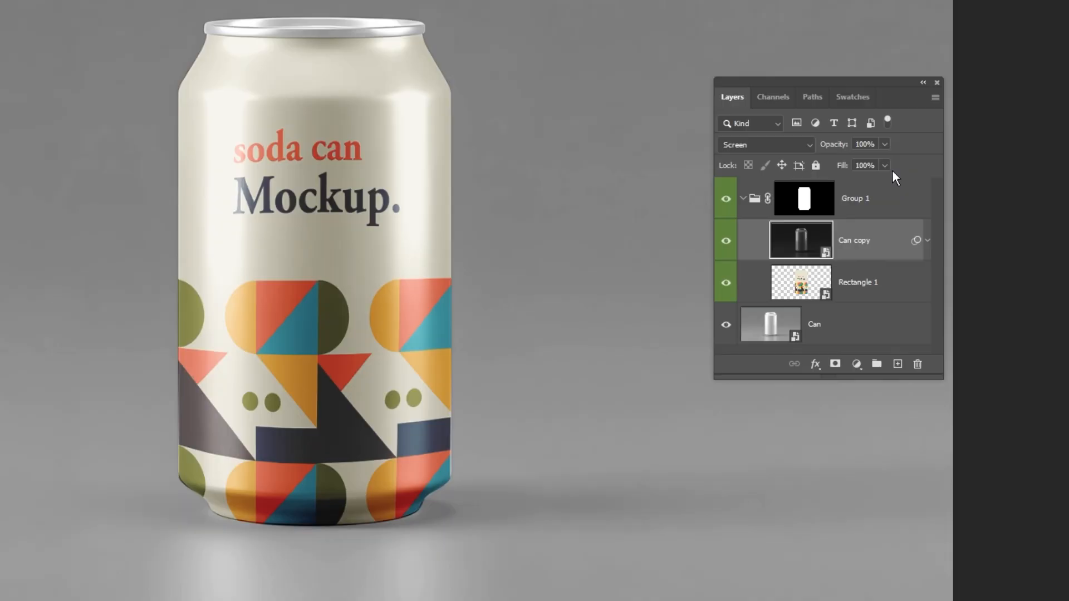
left_click_drag(886, 182, 873, 184)
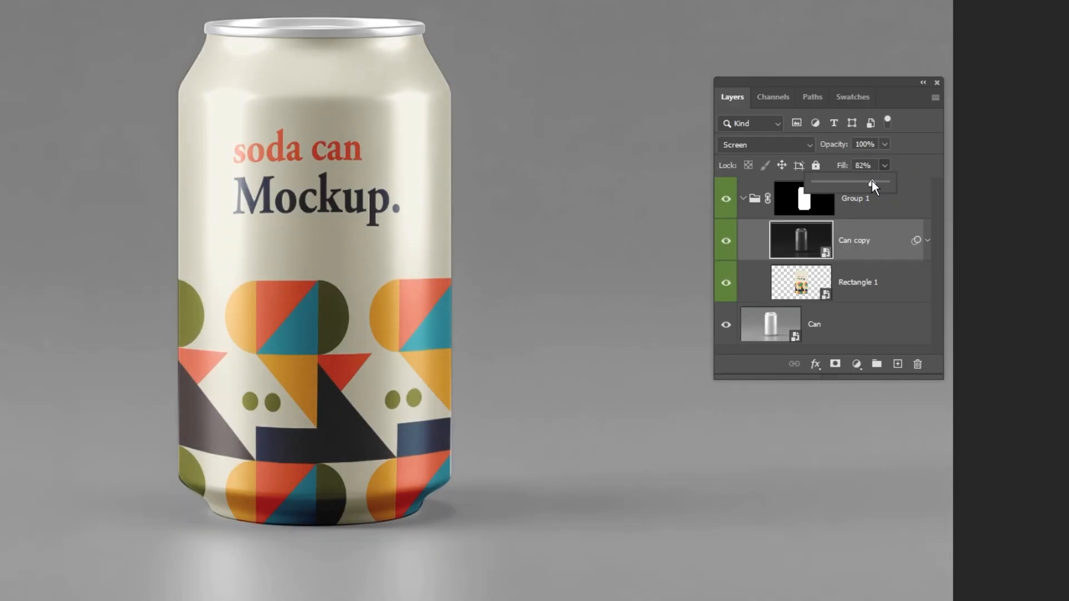